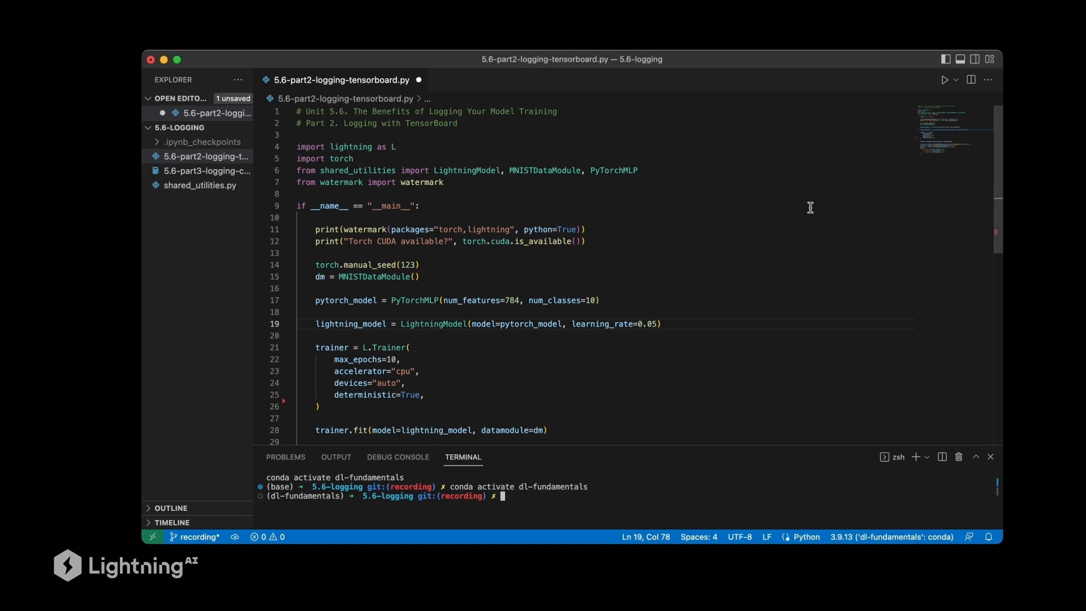
Note 'pip install tensorboard' and give L.Trainer the argument default_root_dir="~/Desktop"
text(pip install)
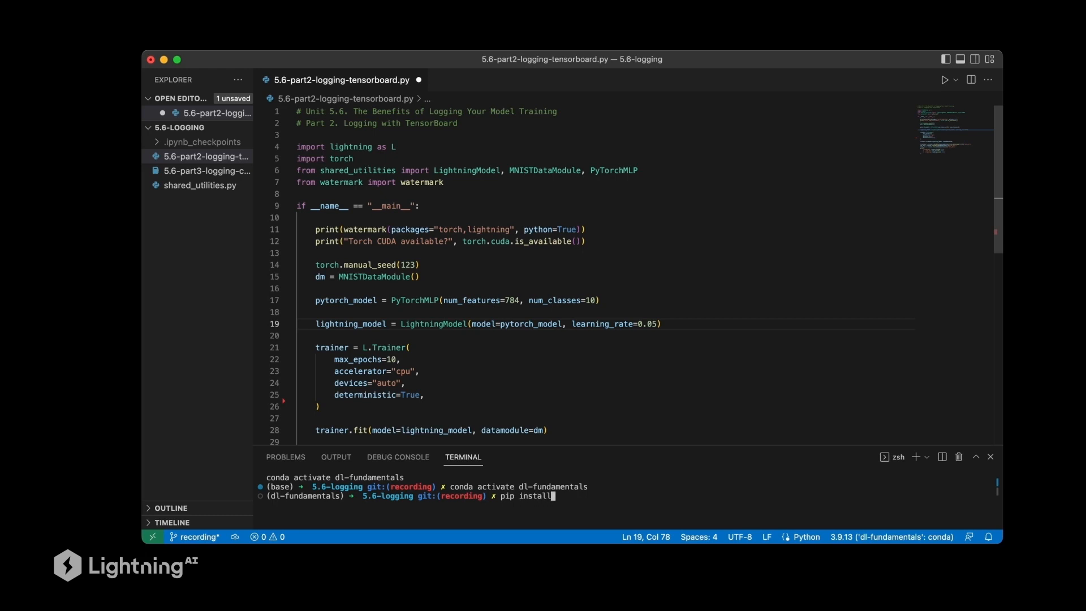
text(tensorboard)
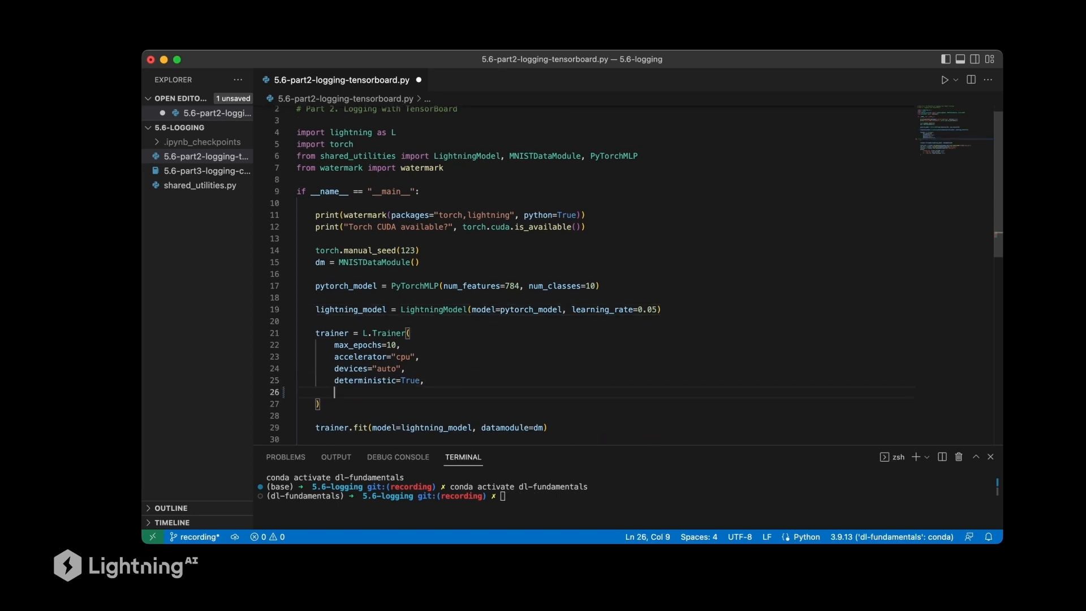
text(default_root_dir="~/De)
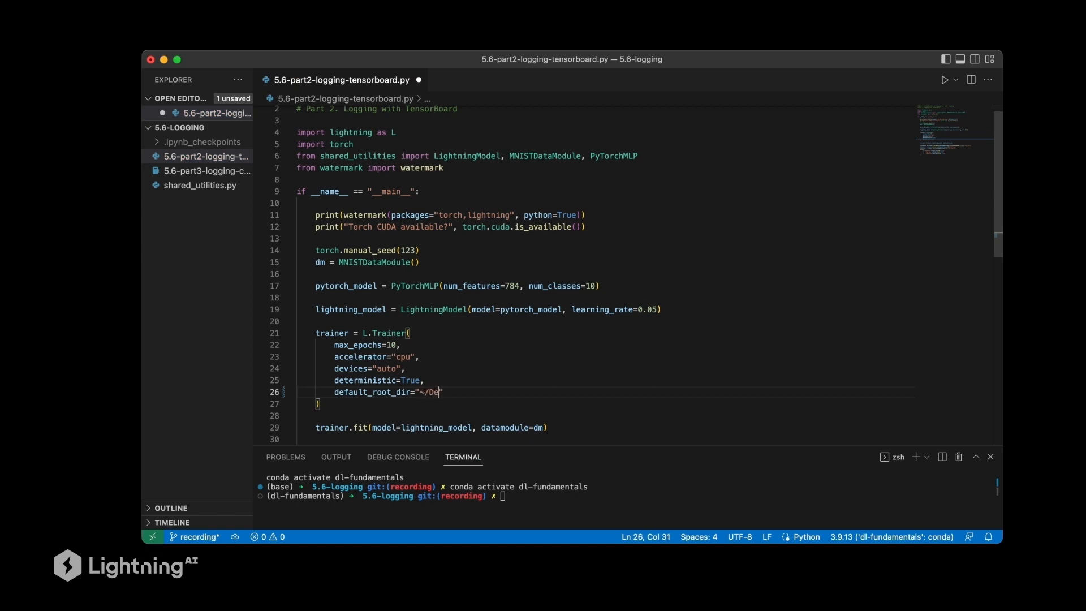
text(sktop)
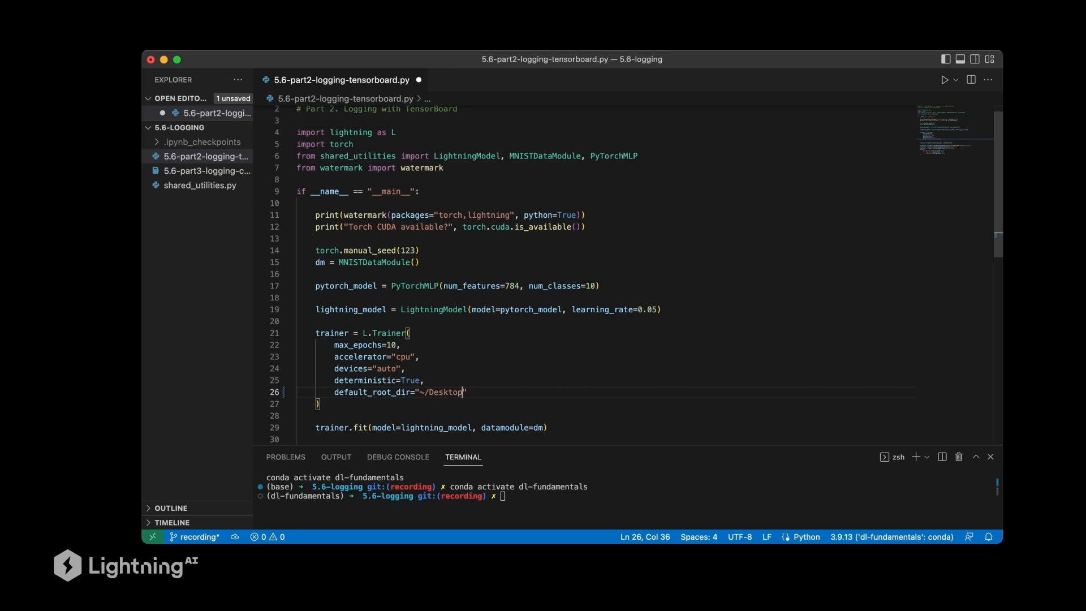
scroll(down, 3)
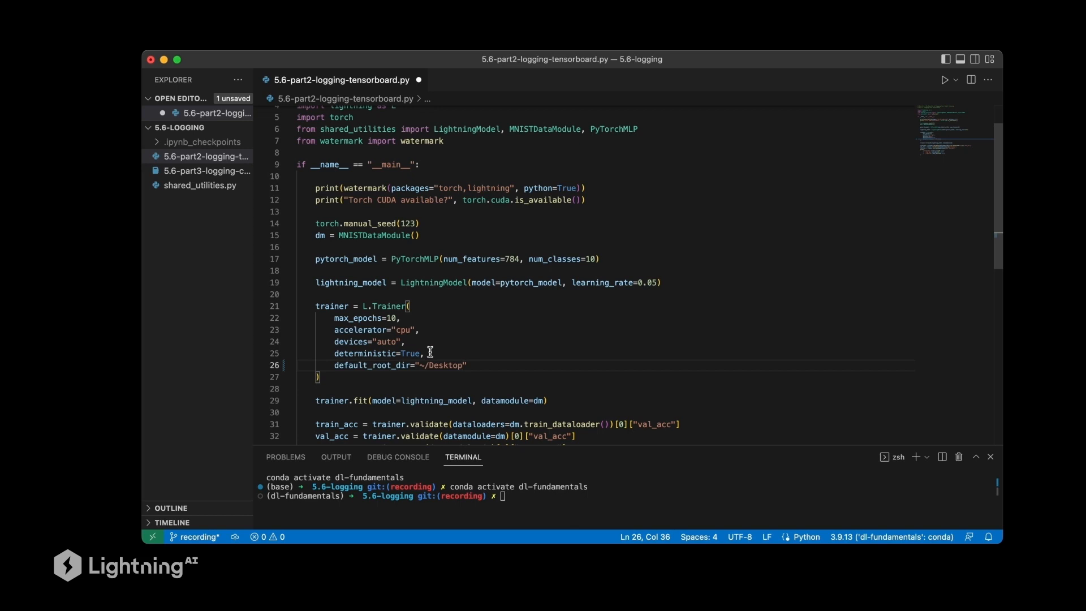
mouse_move(218, 210)
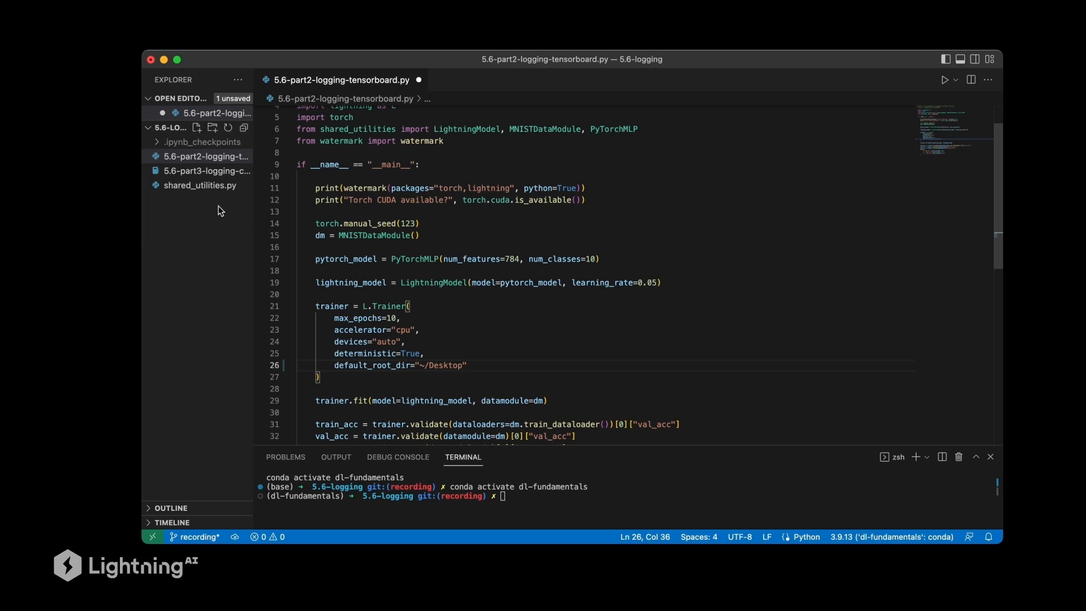
Check the self.log metric names like val_loss in shared_utilities.py, then return to the script
click(202, 199)
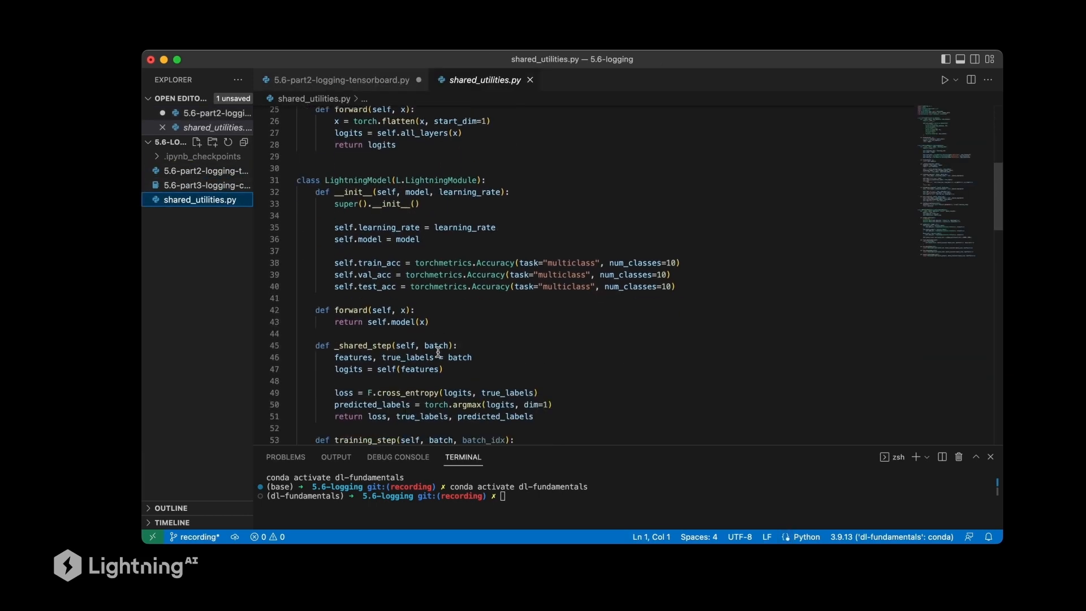
double_click(361, 275)
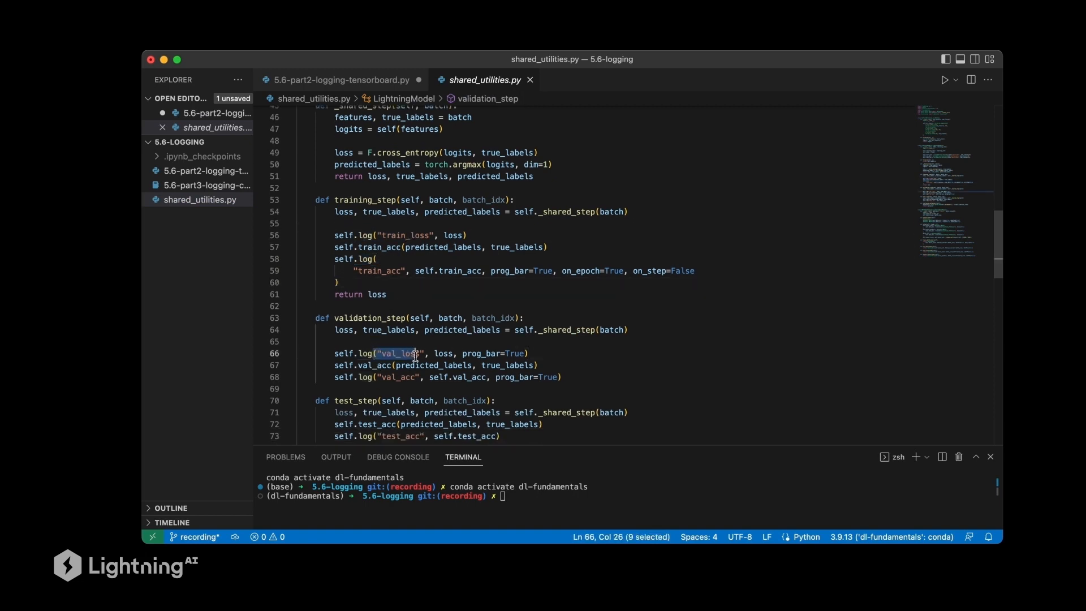
scroll(down, 3)
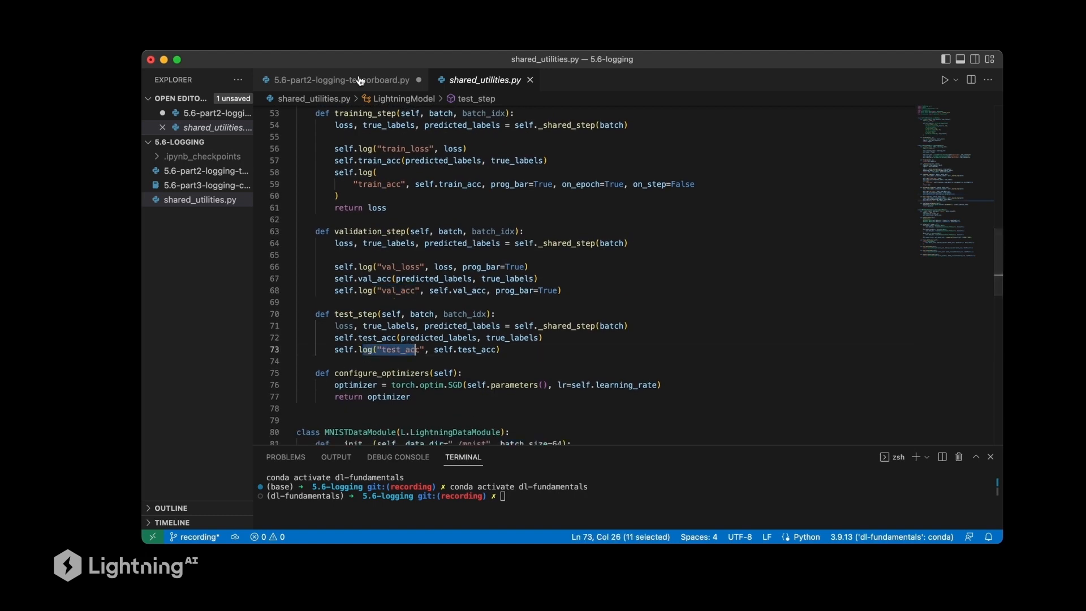
click(339, 80)
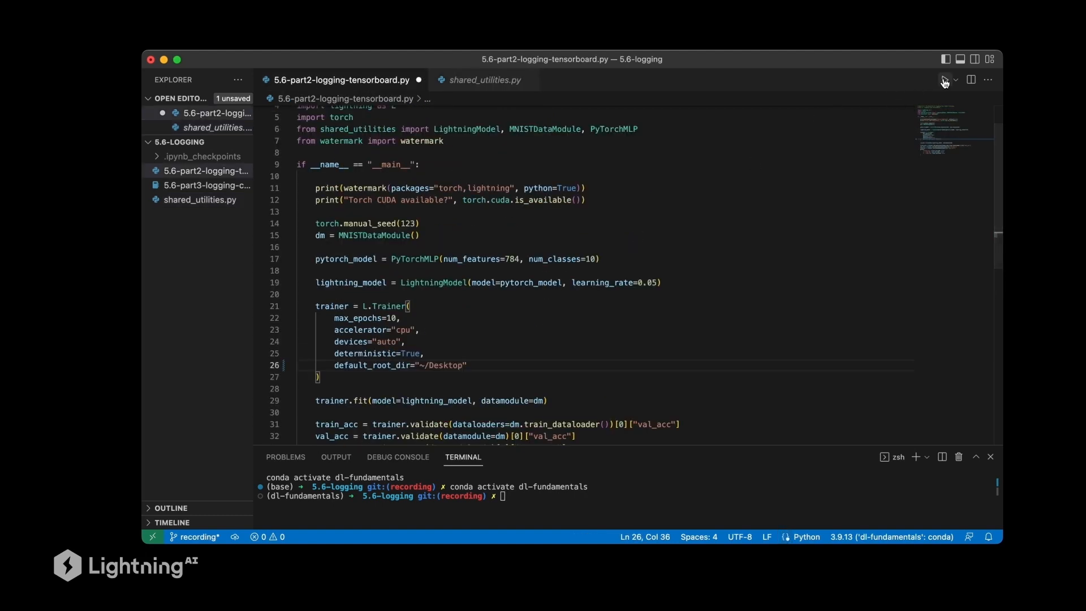
Run the training script so the MNIST dataset downloads in a Python terminal
click(927, 456)
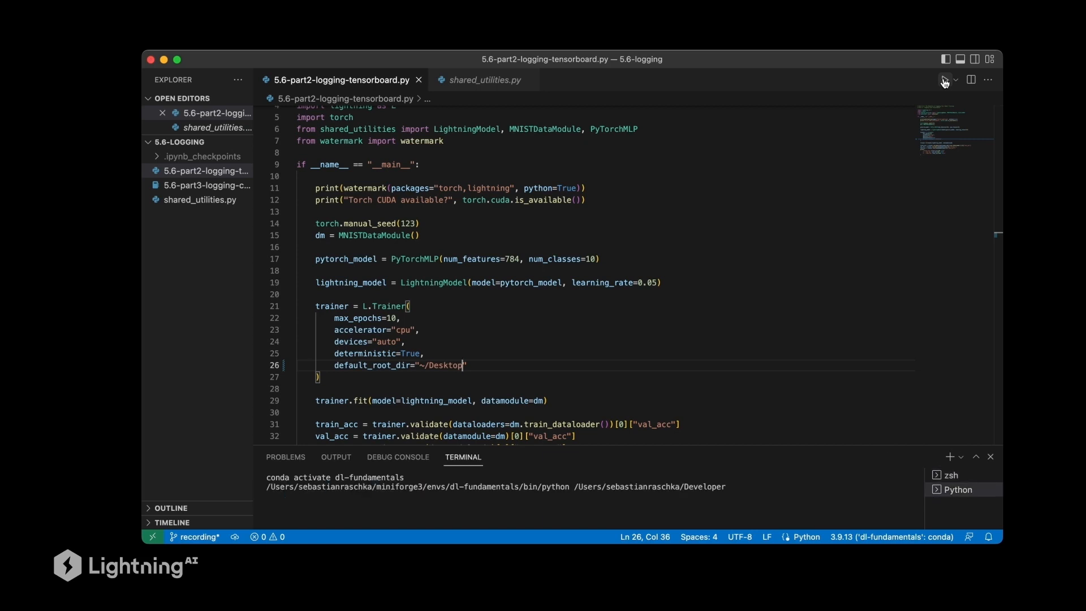
click(928, 79)
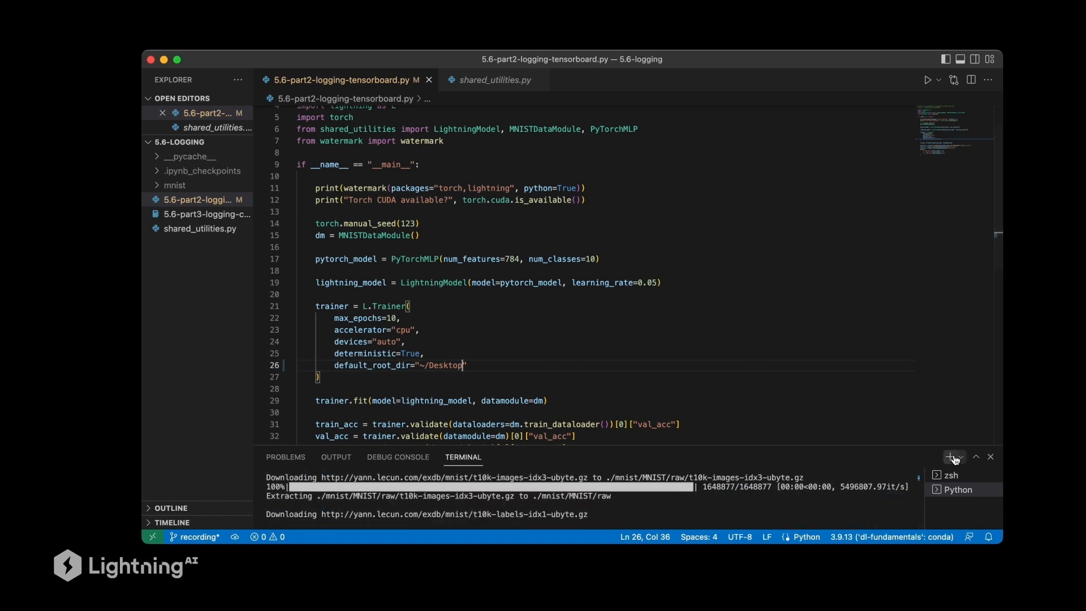
Start a second terminal with the dl-fundamentals conda environment active
click(950, 456)
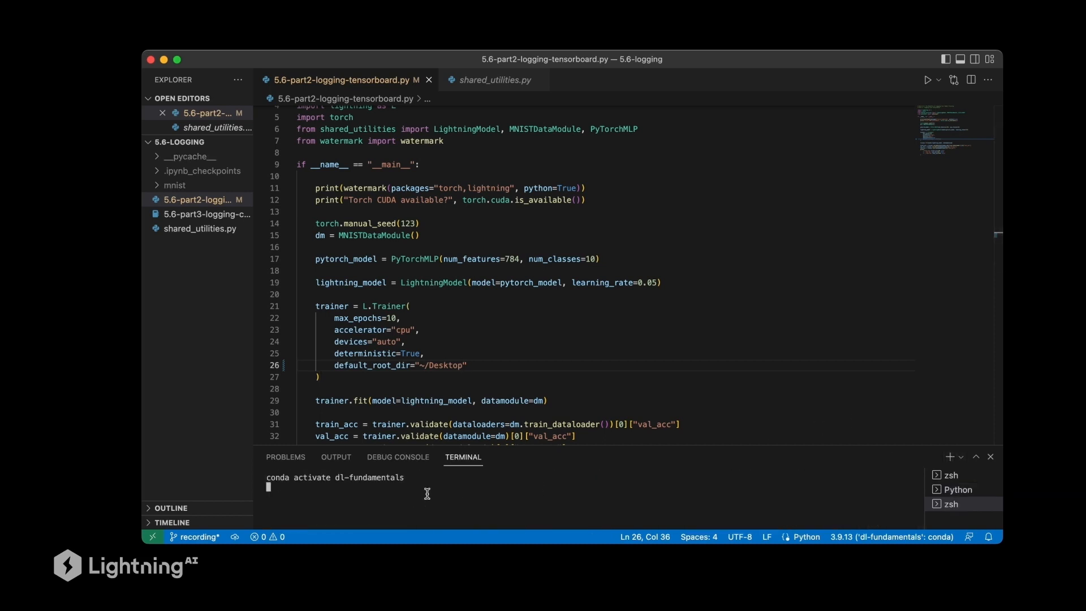
key(Return)
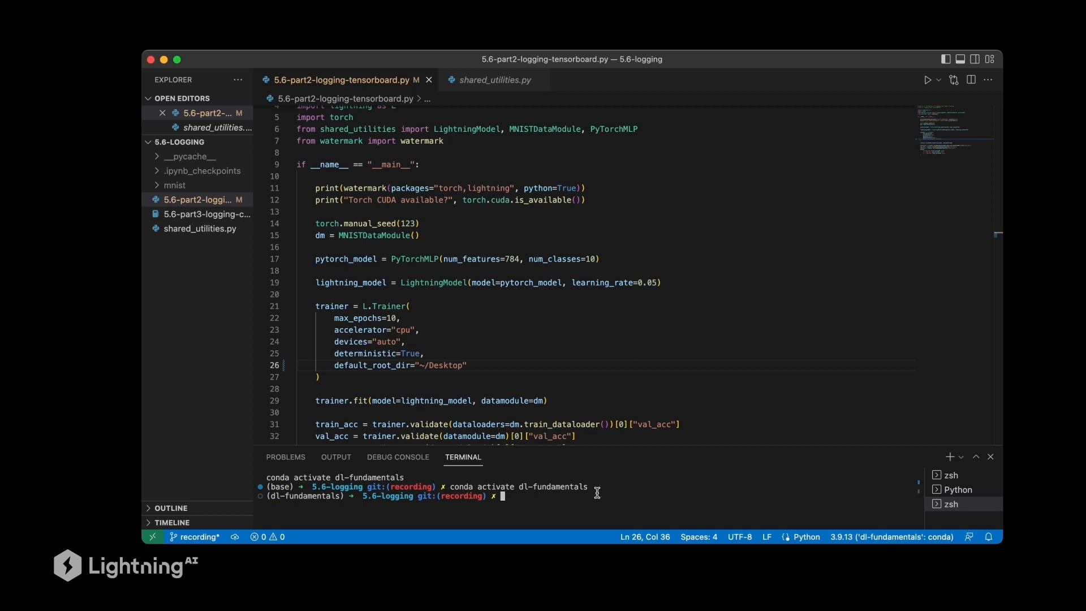
Run 'tensorboard --logdir ~/Desktop/lightning_logs' to serve the logs
text(tensorb)
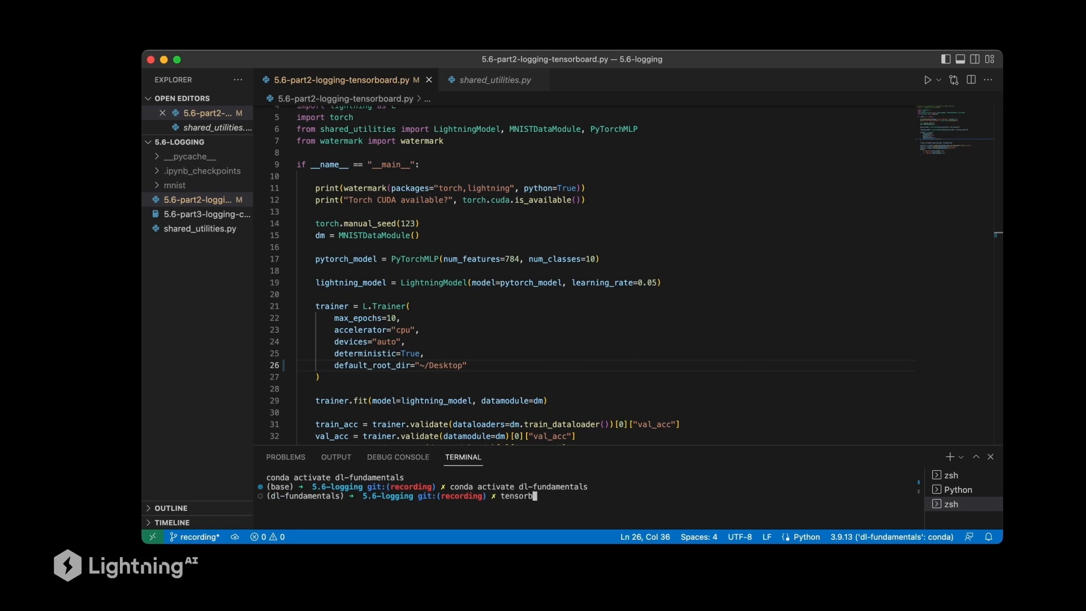
text(oard --)
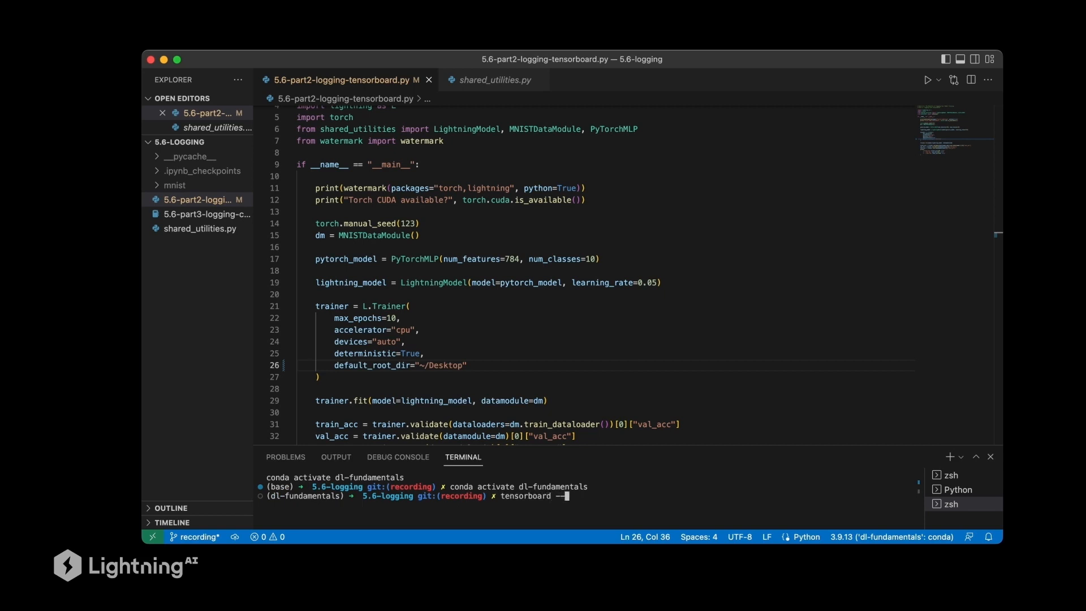
text(logdir)
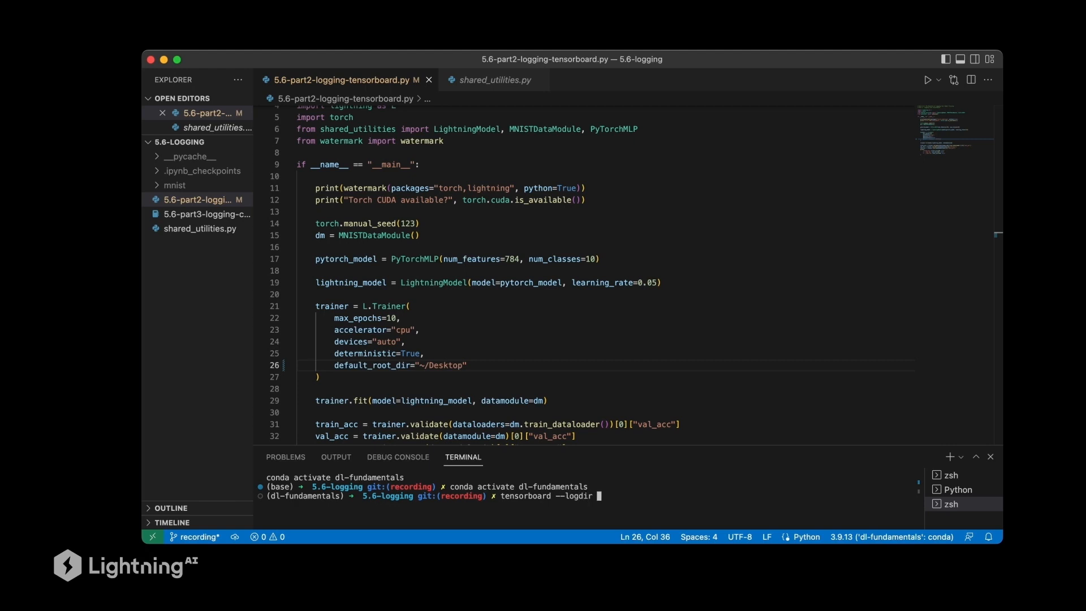
text(~/)
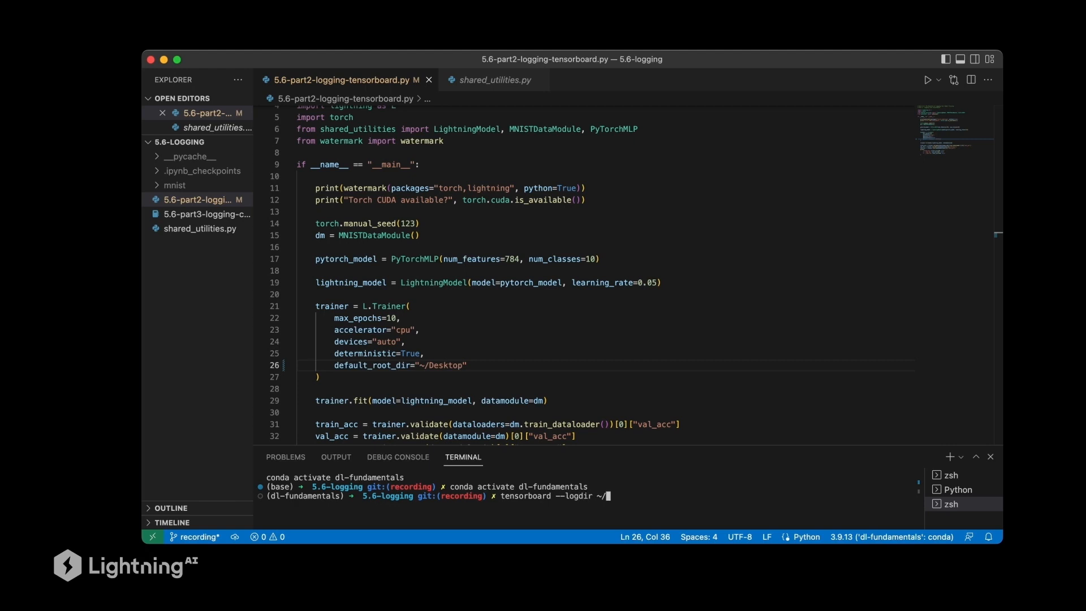
text(Desktop)
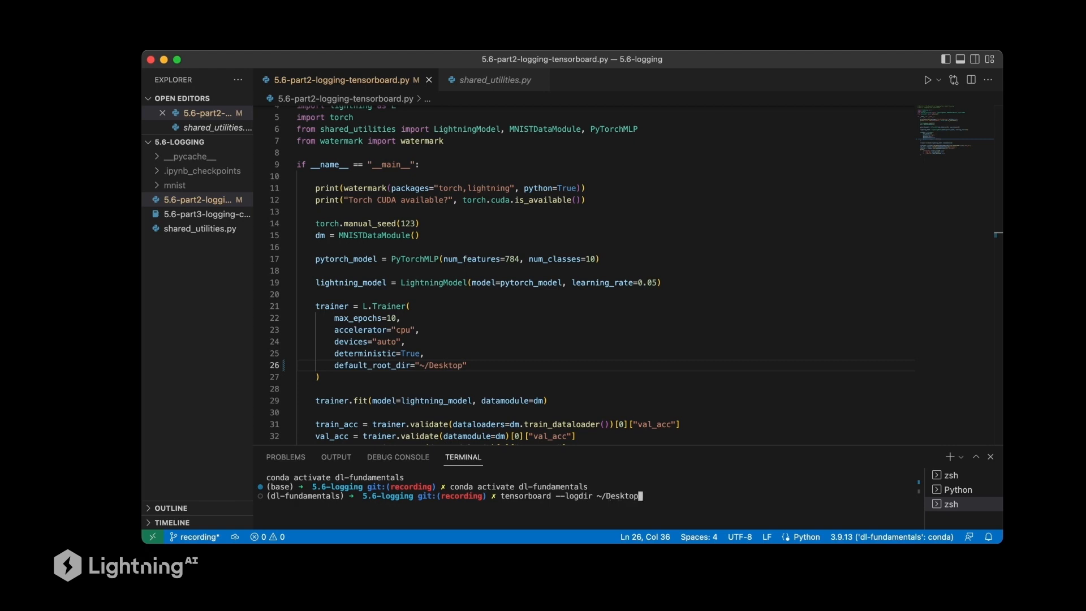
text(/lightnong_logs)
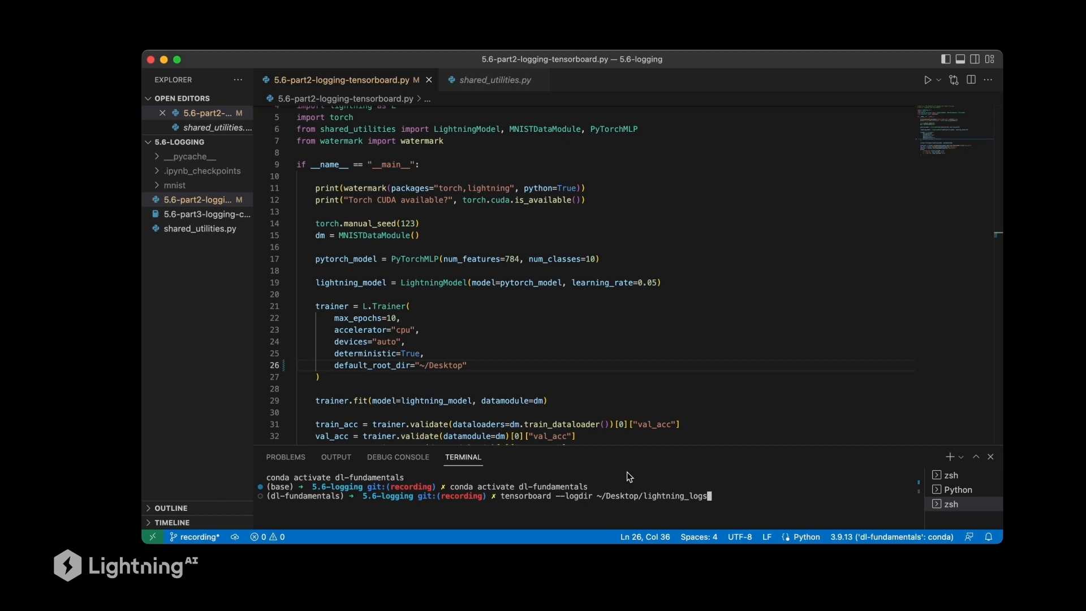
key(Return)
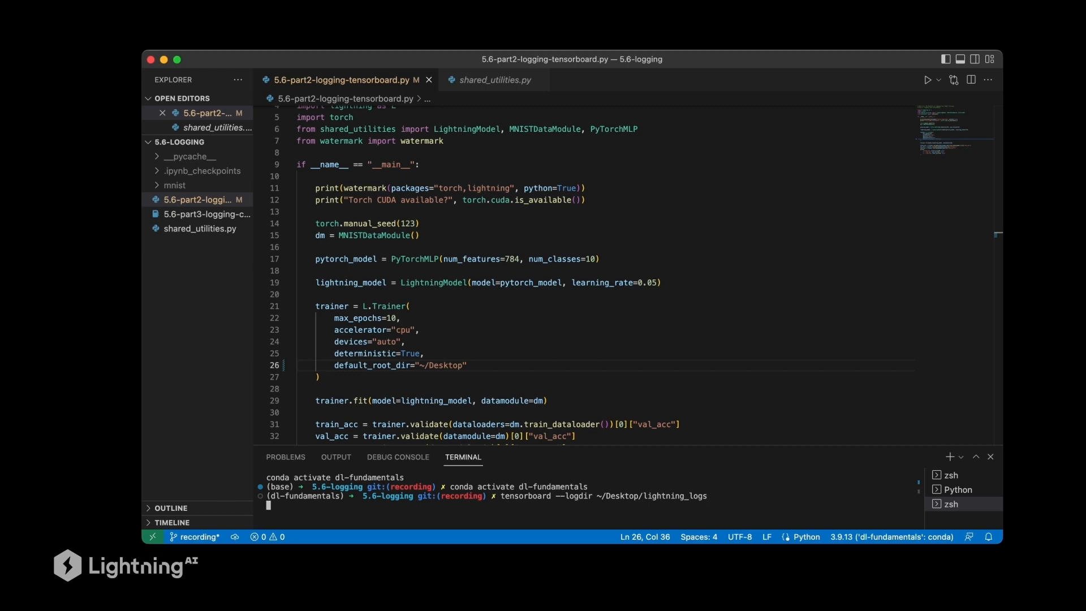
key(Return)
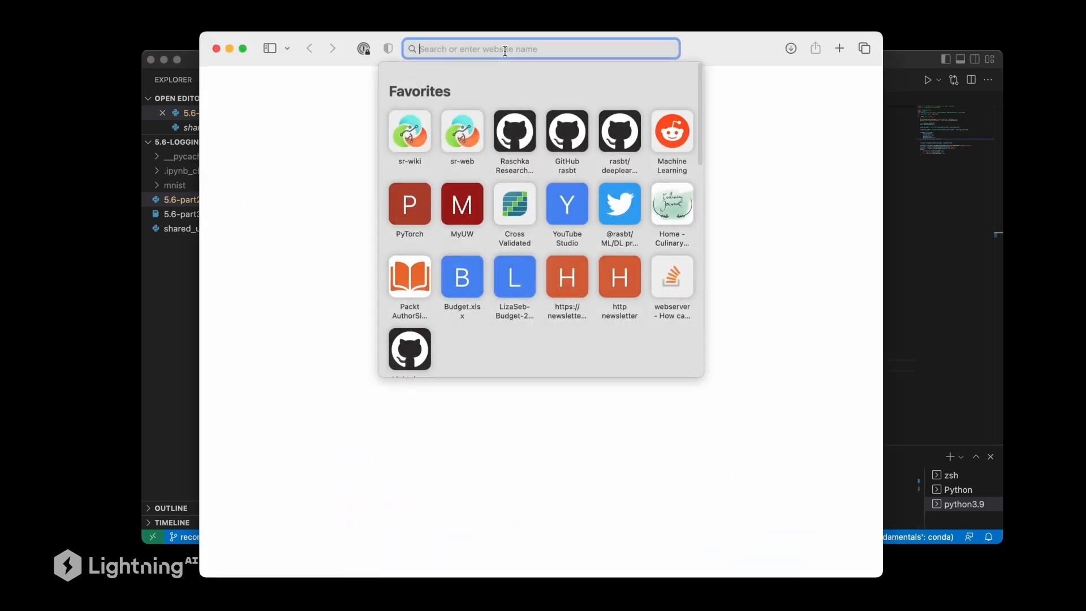
Load TensorBoard at localhost and select the version_0 run
text(localhost)
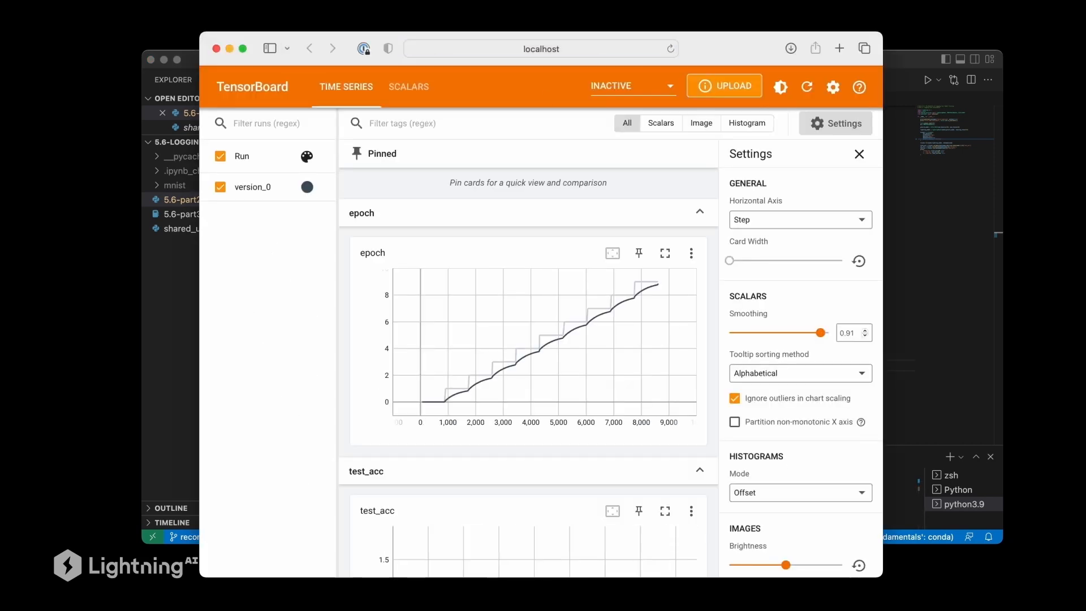
mouse_move(471, 234)
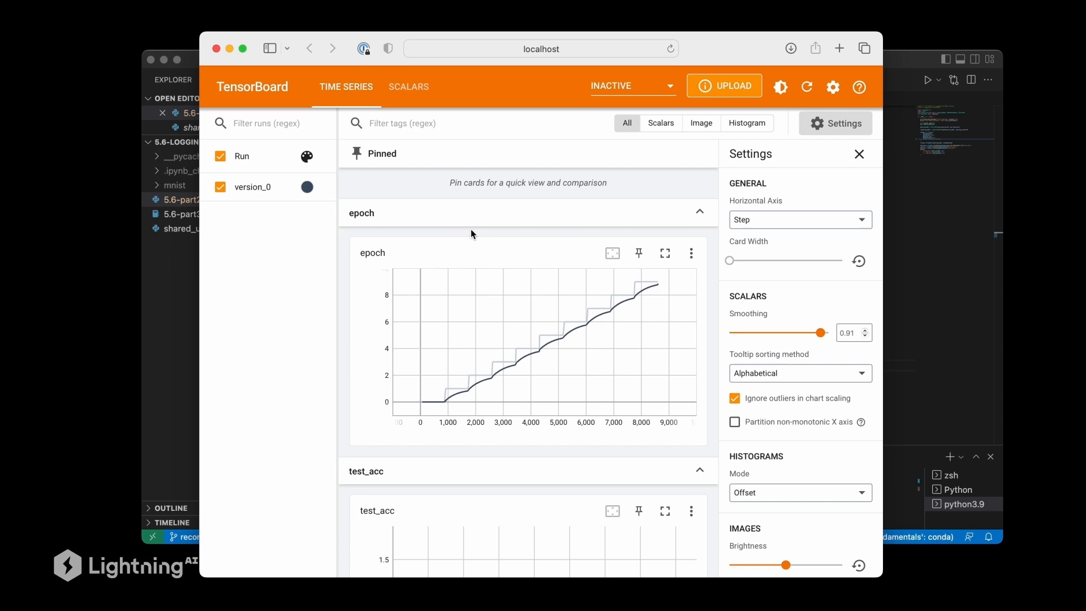
mouse_move(236, 187)
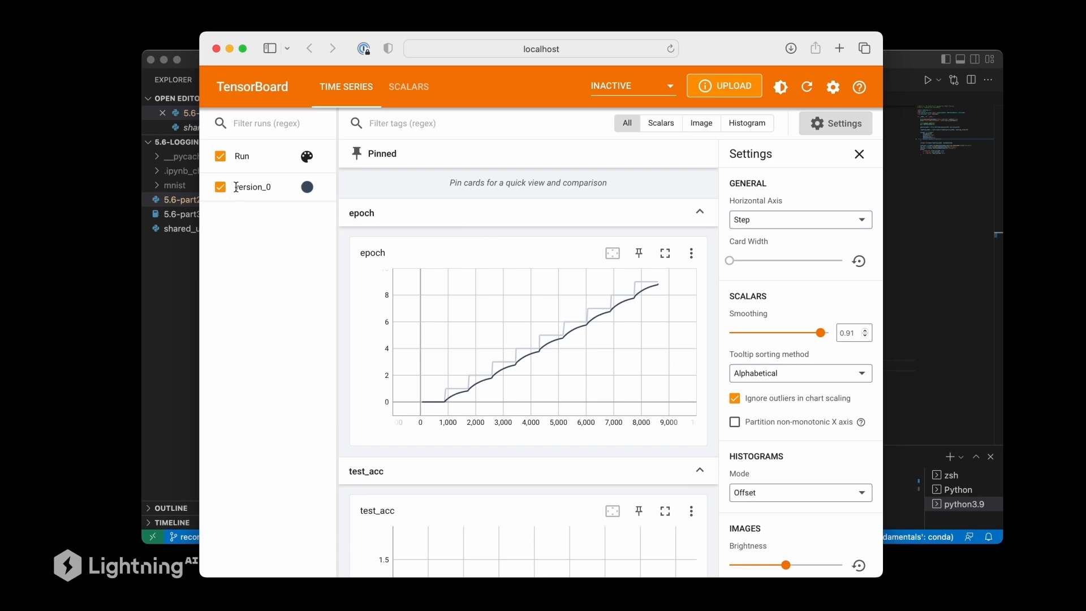
double_click(251, 187)
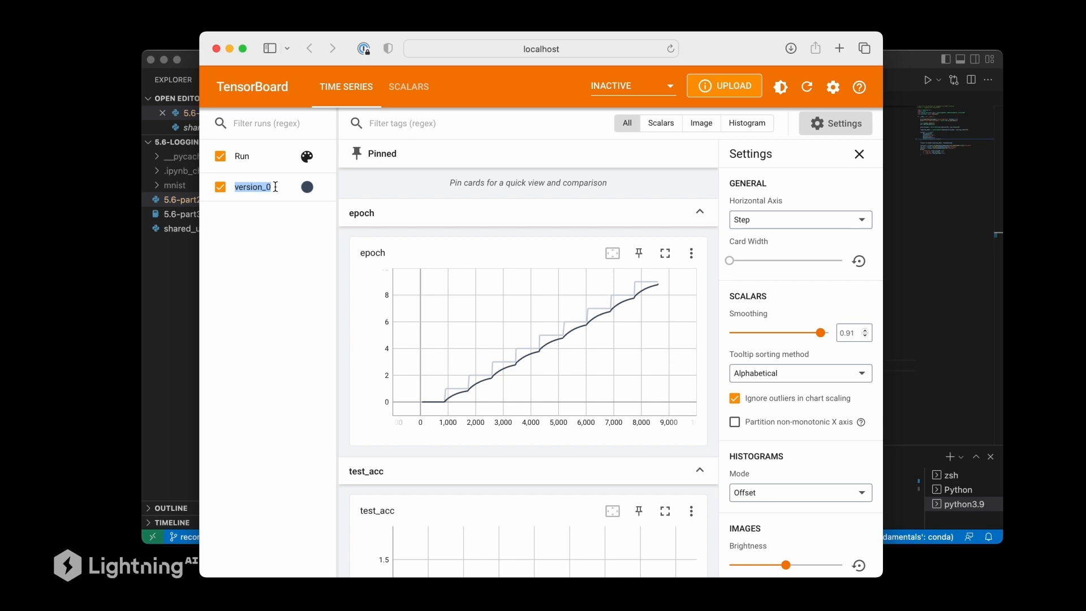
mouse_move(267, 239)
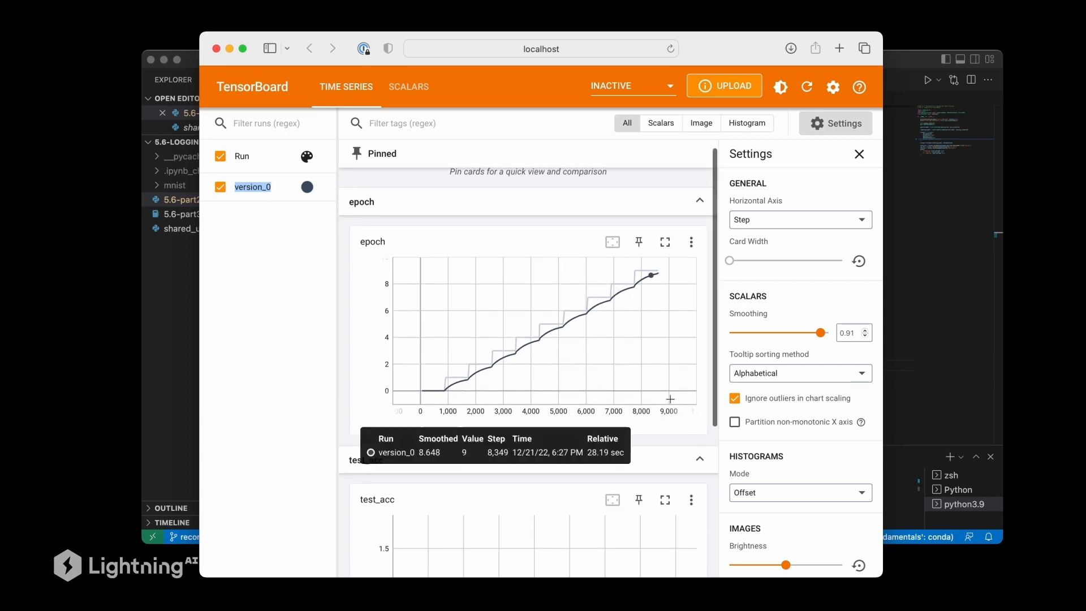
Scroll the Time Series panel past test_acc and train_acc to the train_loss chart
scroll(up, 3)
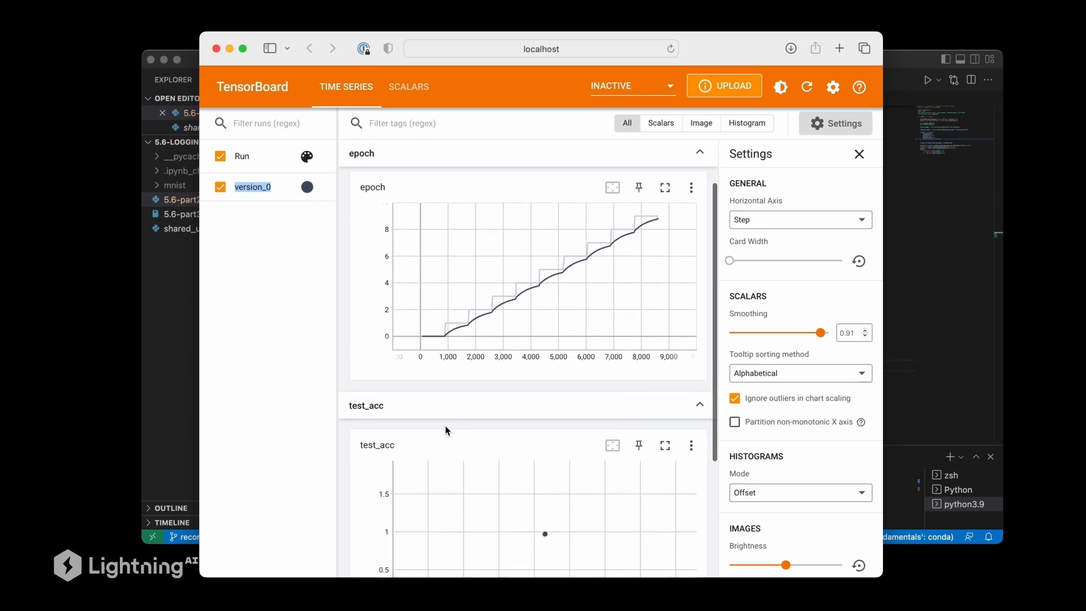
scroll(down, 3)
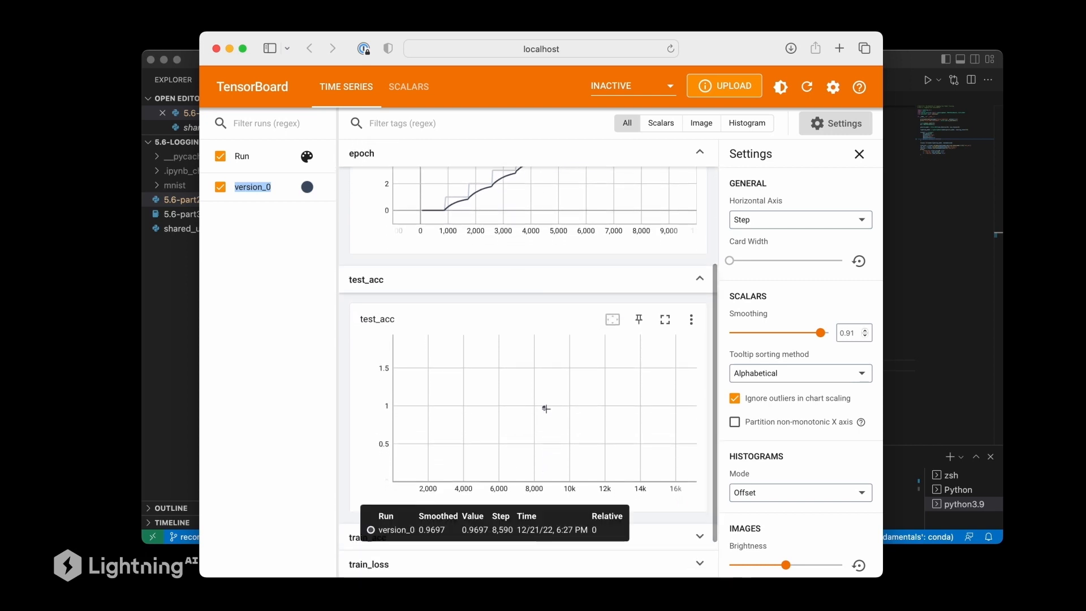
mouse_move(524, 410)
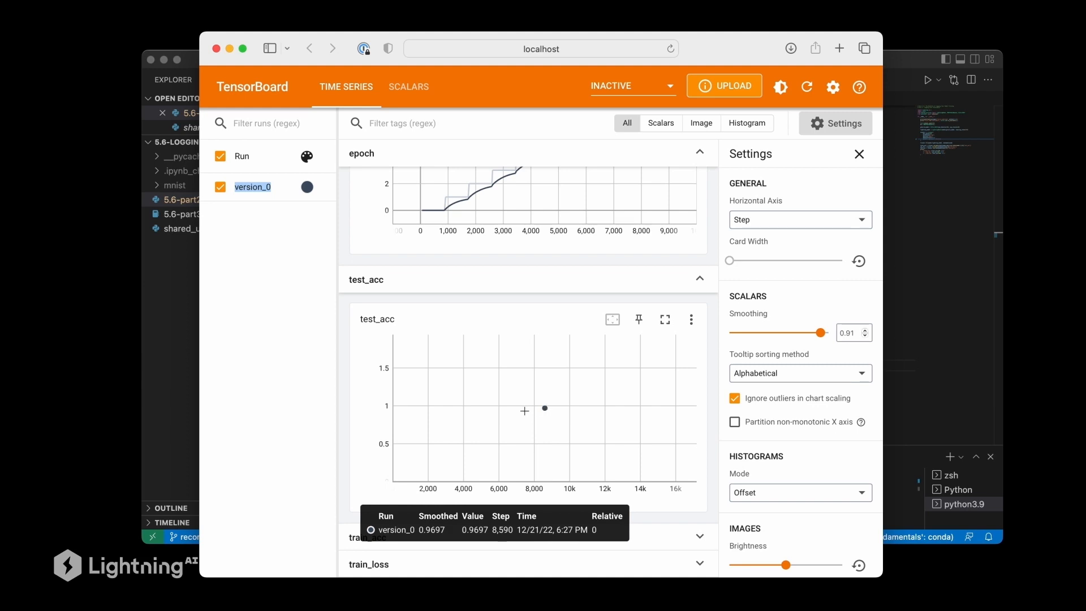
scroll(down, 3)
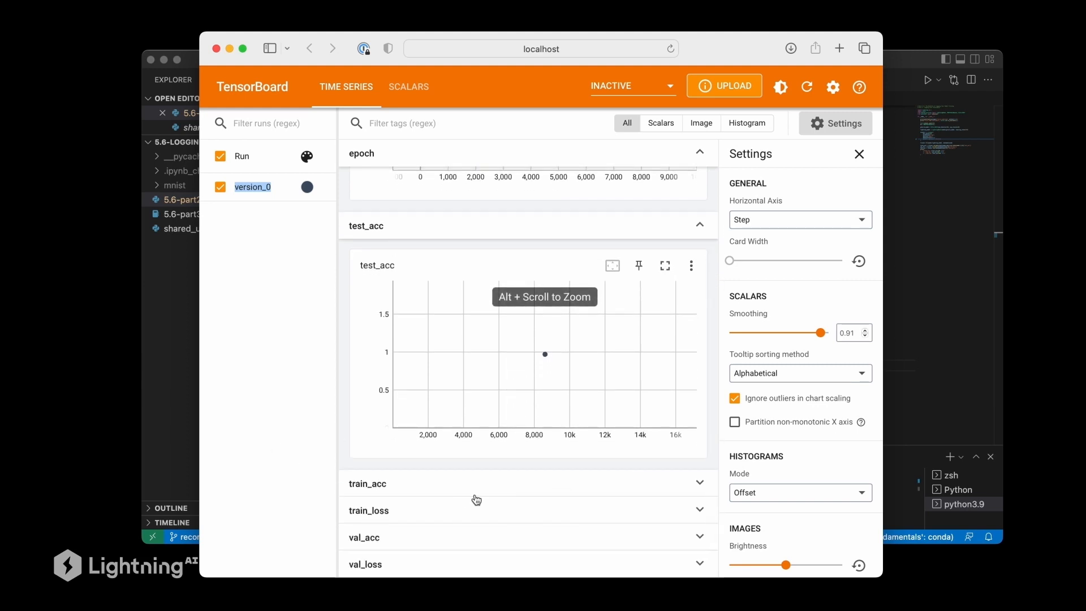
scroll(down, 3)
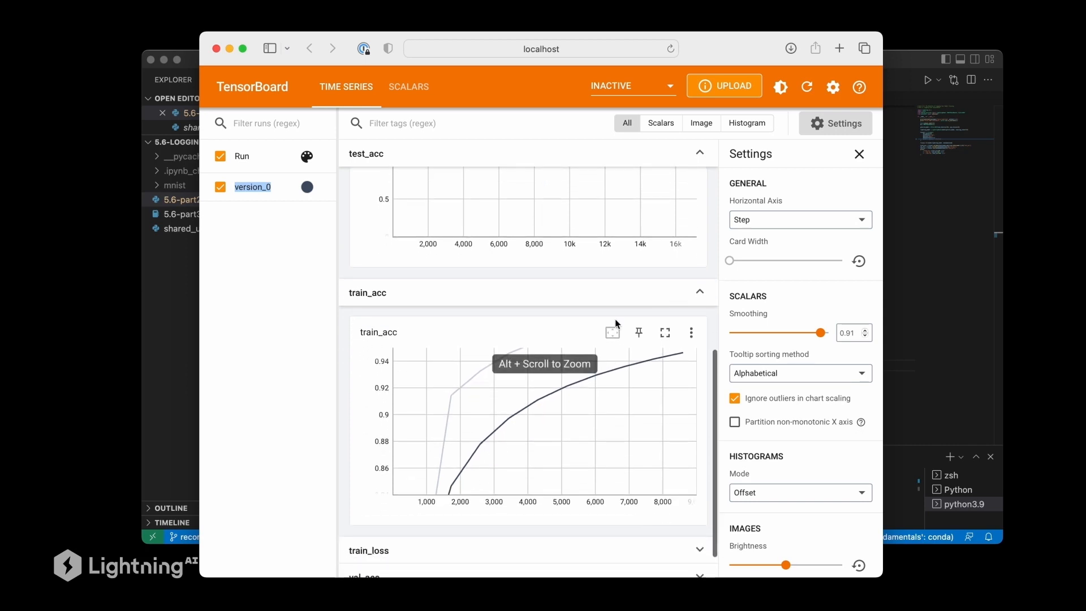
mouse_move(373, 451)
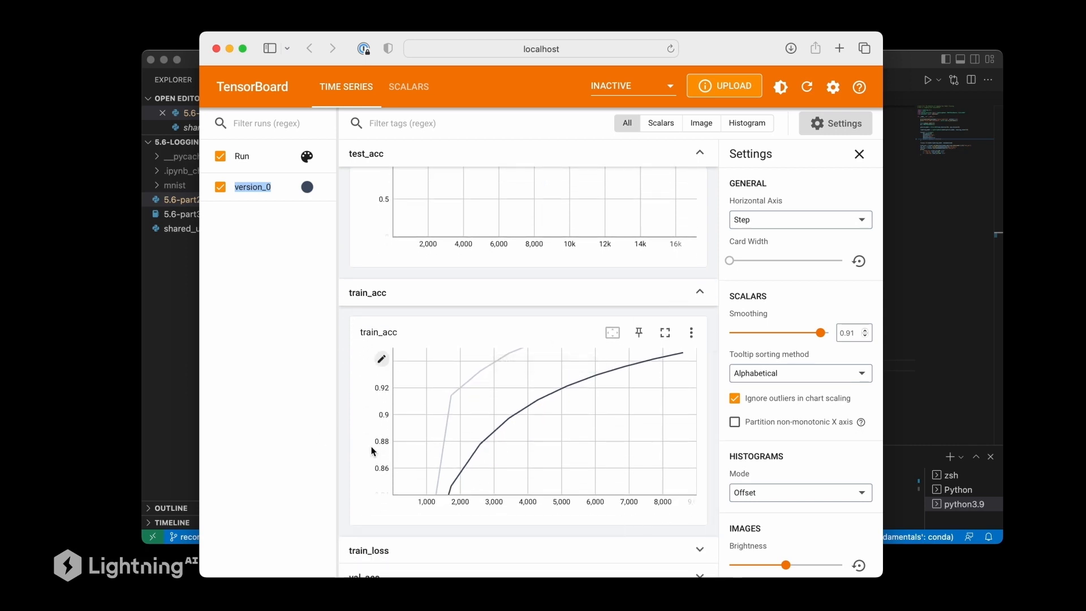
scroll(down, 3)
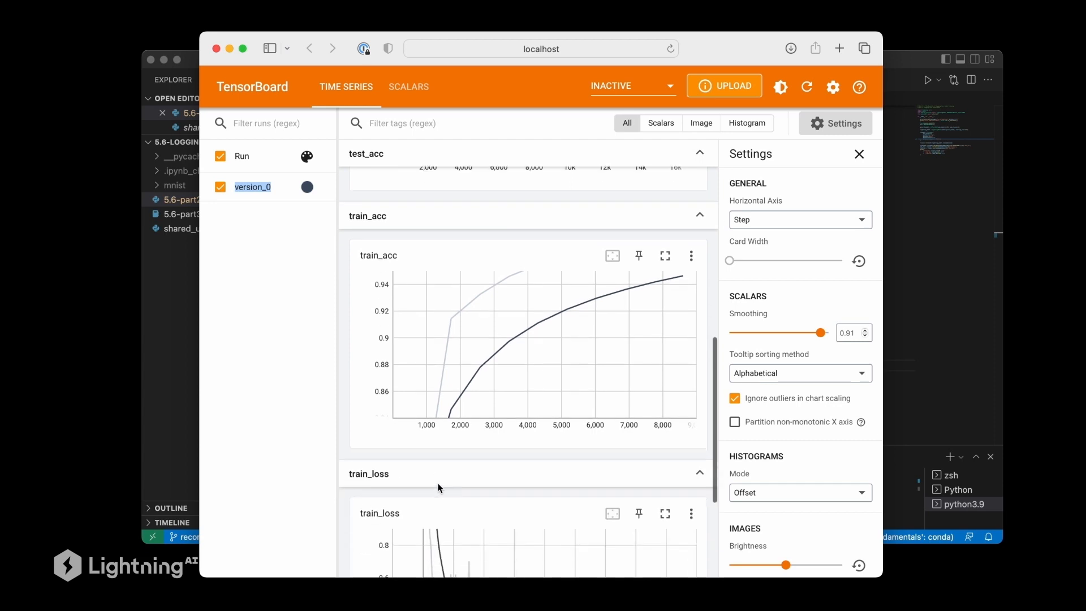
scroll(down, 3)
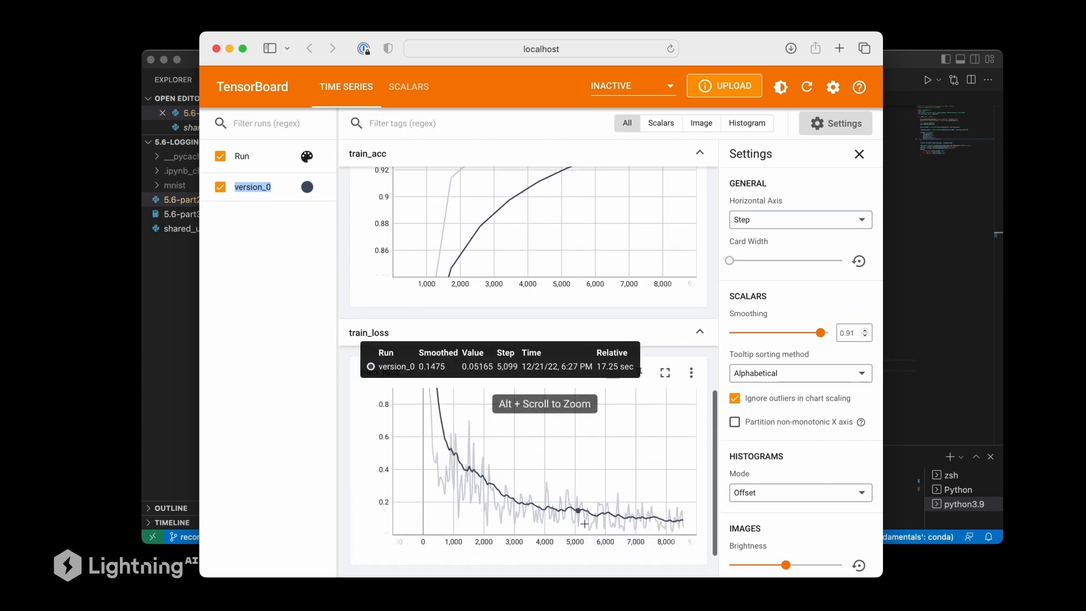
mouse_move(430, 427)
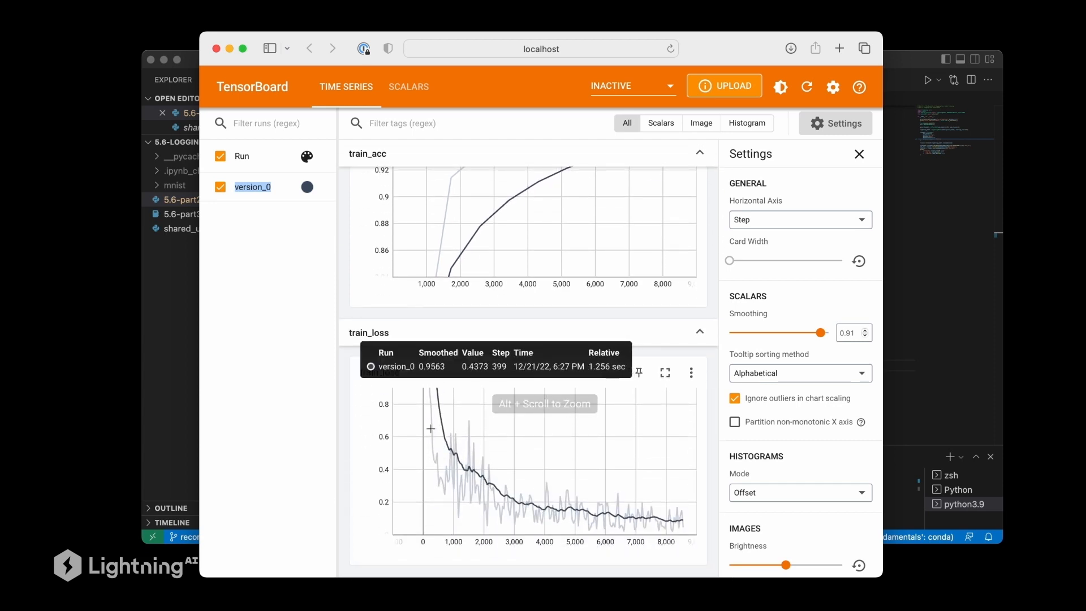
mouse_move(830, 344)
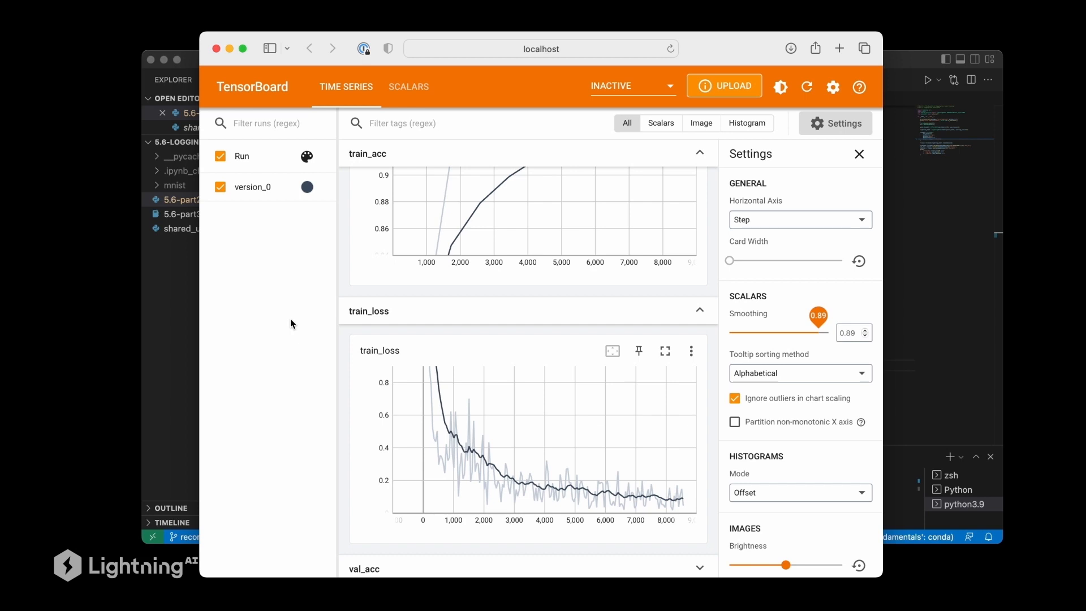
mouse_move(397, 387)
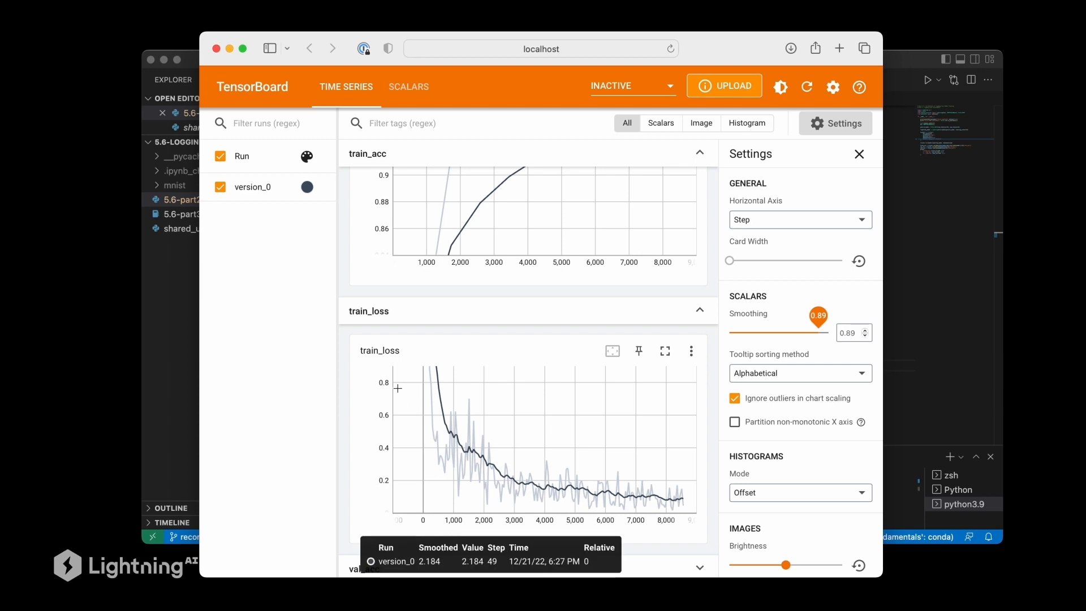
mouse_move(682, 498)
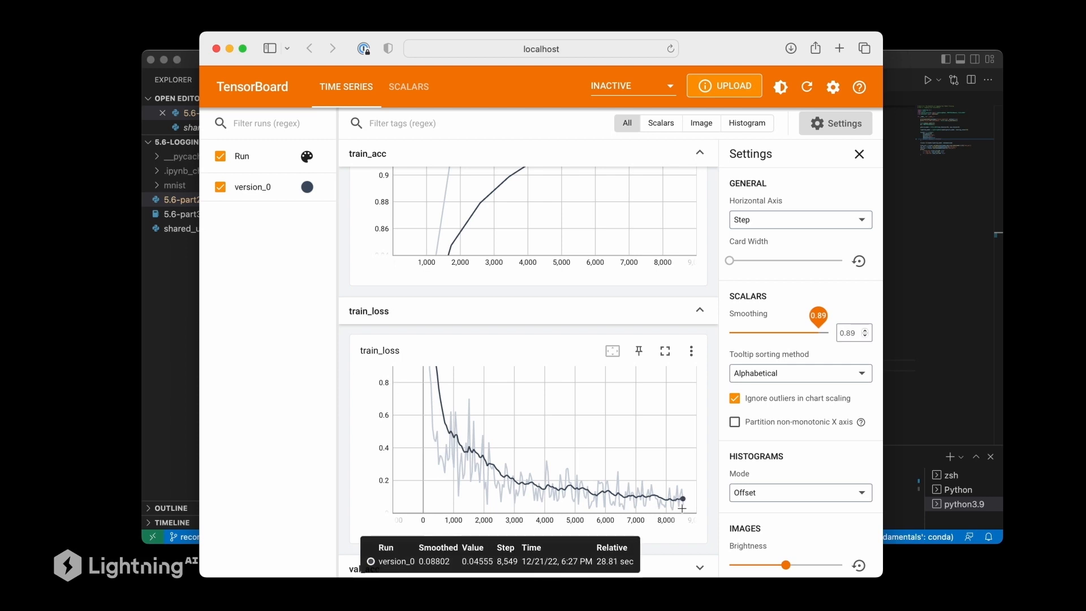